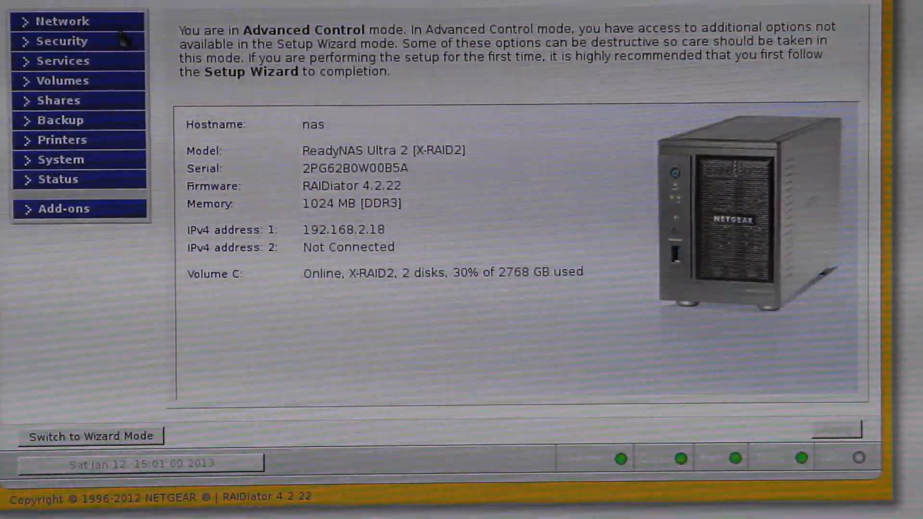
Review the network Interfaces, Global Settings and DHCP pages.
click(58, 20)
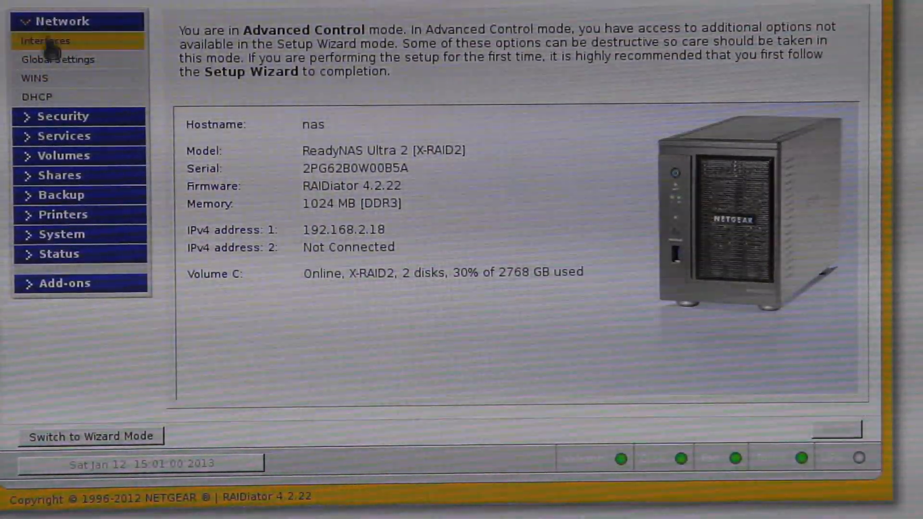
click(45, 41)
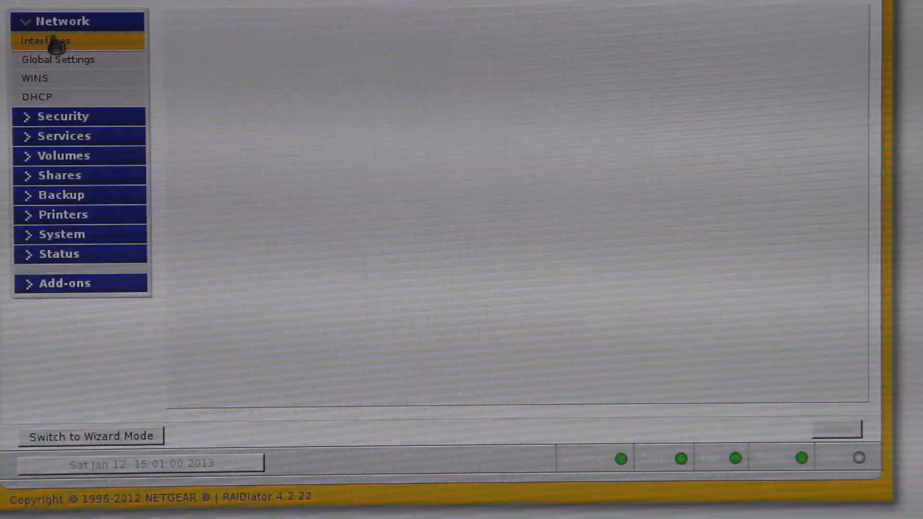
click(45, 41)
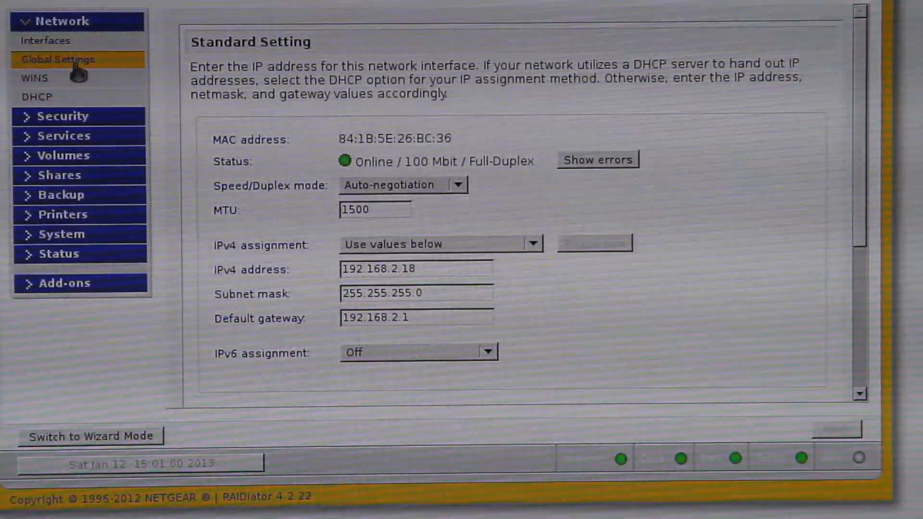
click(36, 76)
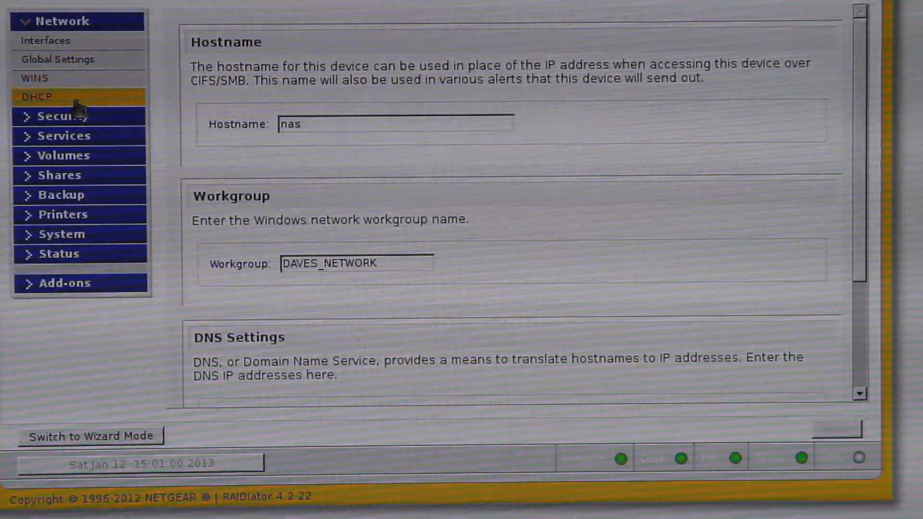
click(38, 97)
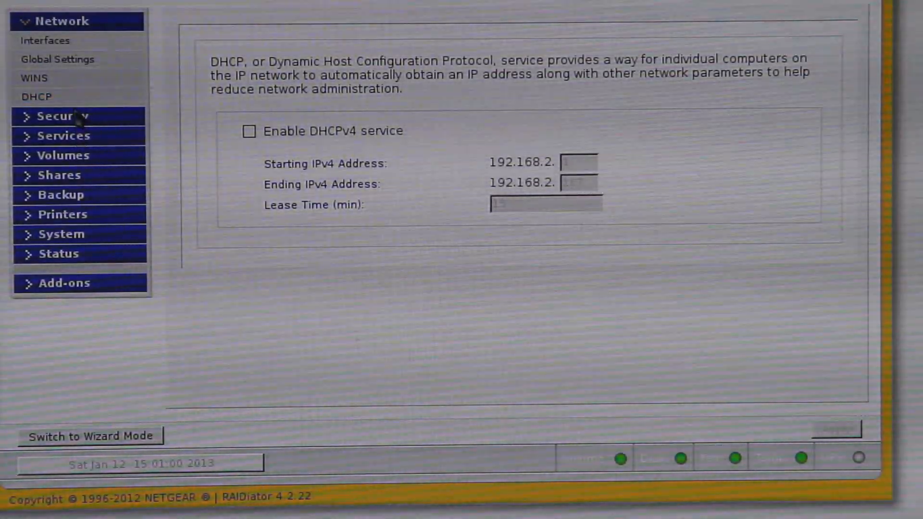
Show the Security section's User & Group Accounts page, which has no accounts yet.
click(62, 115)
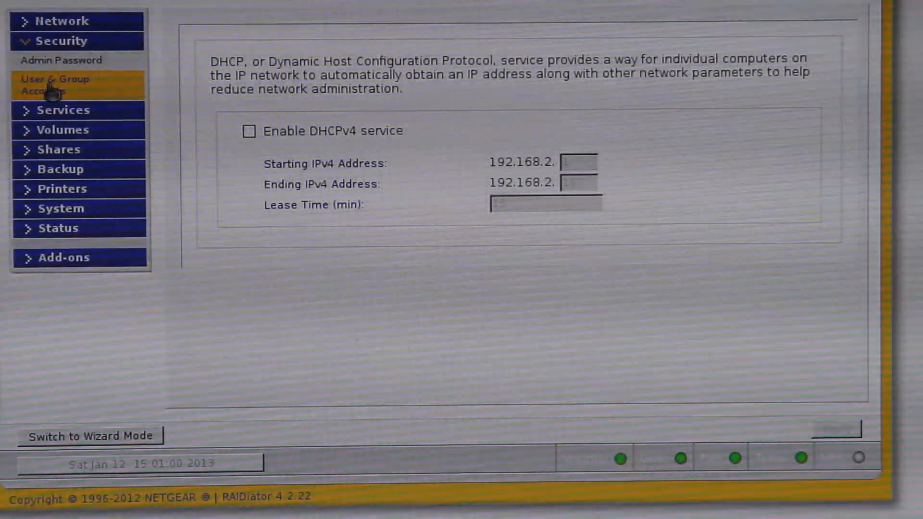
click(56, 84)
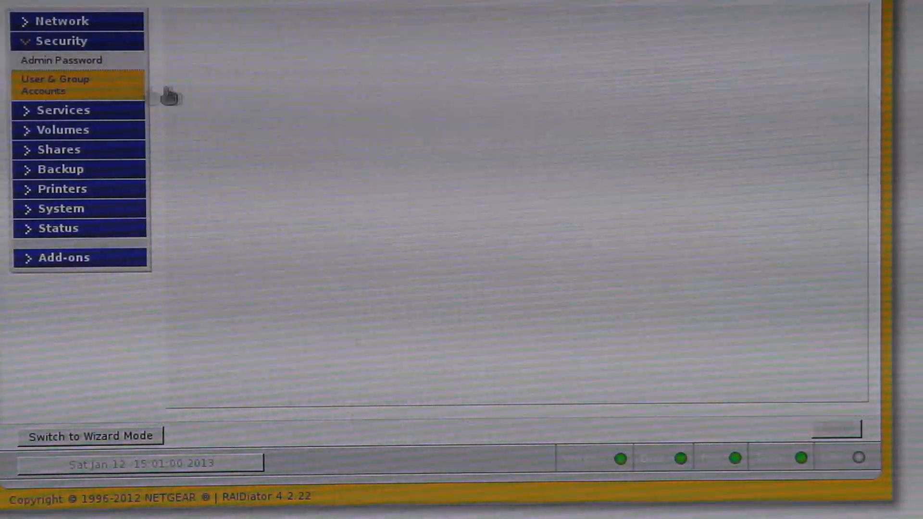
click(55, 84)
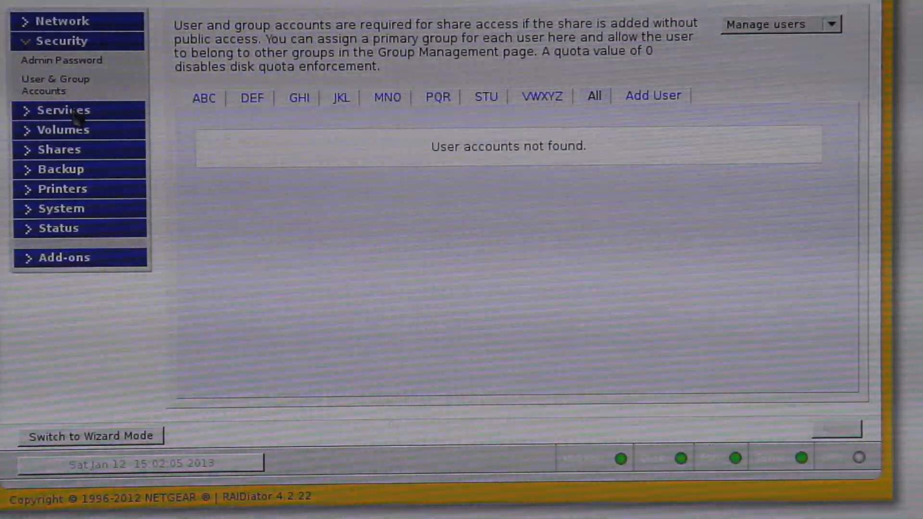
Scroll through Standard File Protocols: CIFS, AFP, HTTP on; NFS, FTP, Rsync off.
click(65, 109)
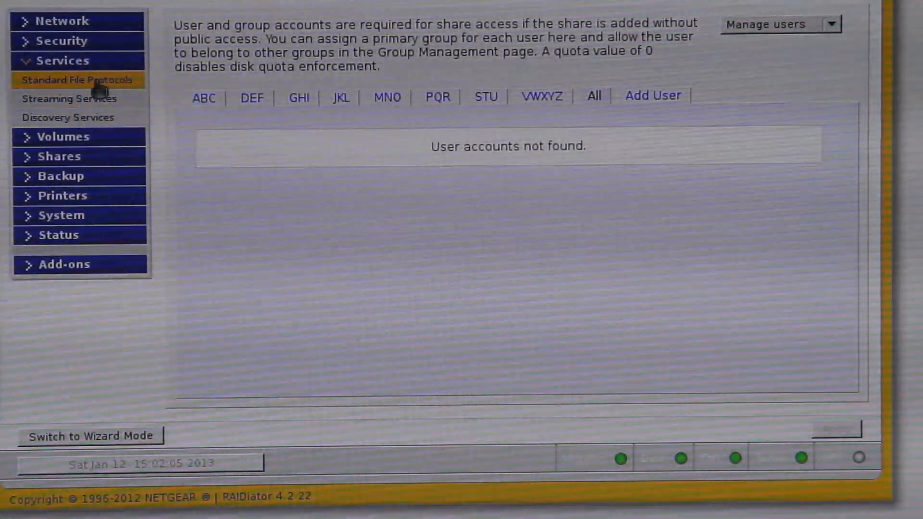
click(79, 81)
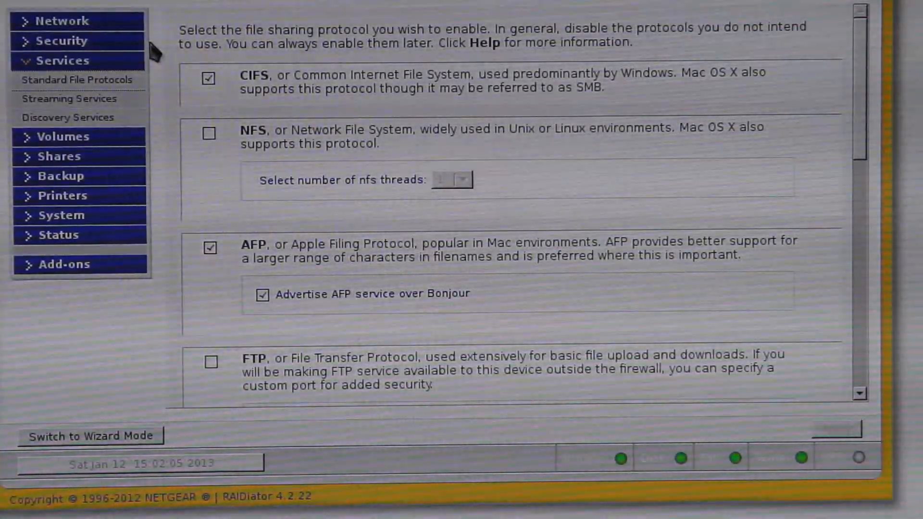
mouse_move(267, 107)
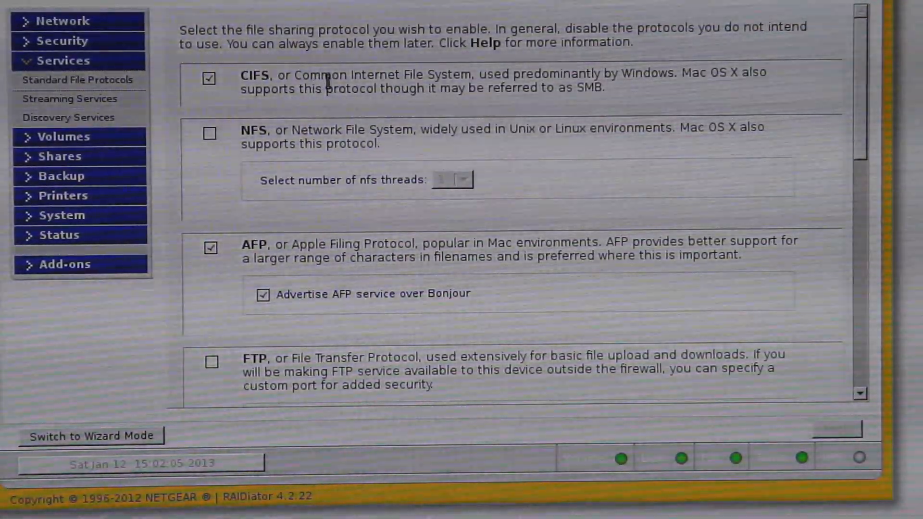
mouse_move(401, 107)
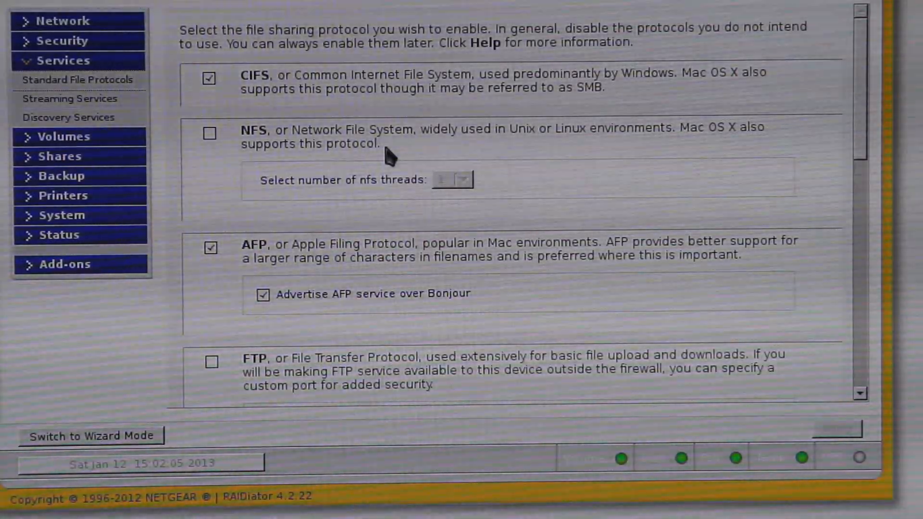
mouse_move(286, 239)
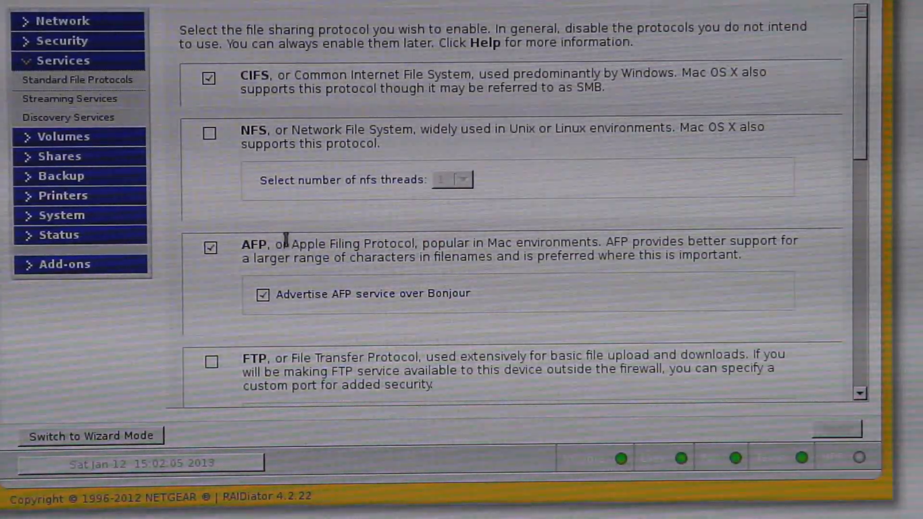
scroll(down, 3)
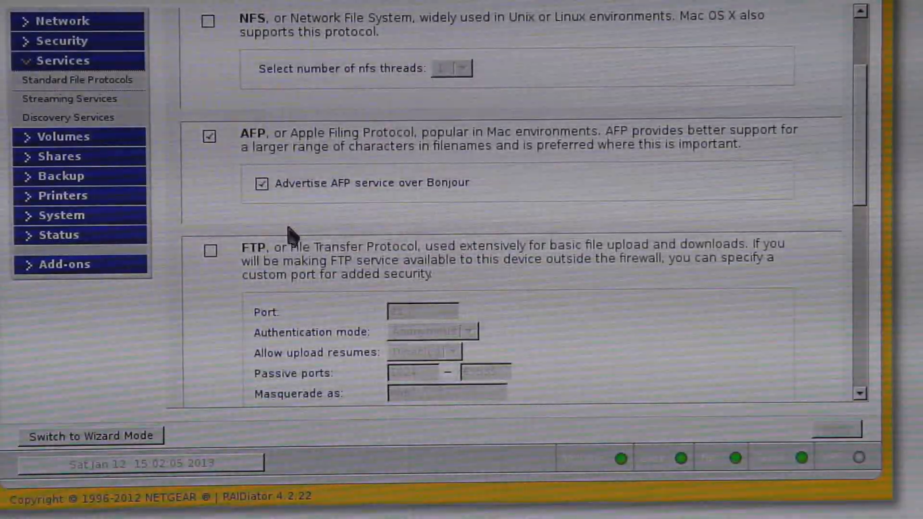
scroll(down, 3)
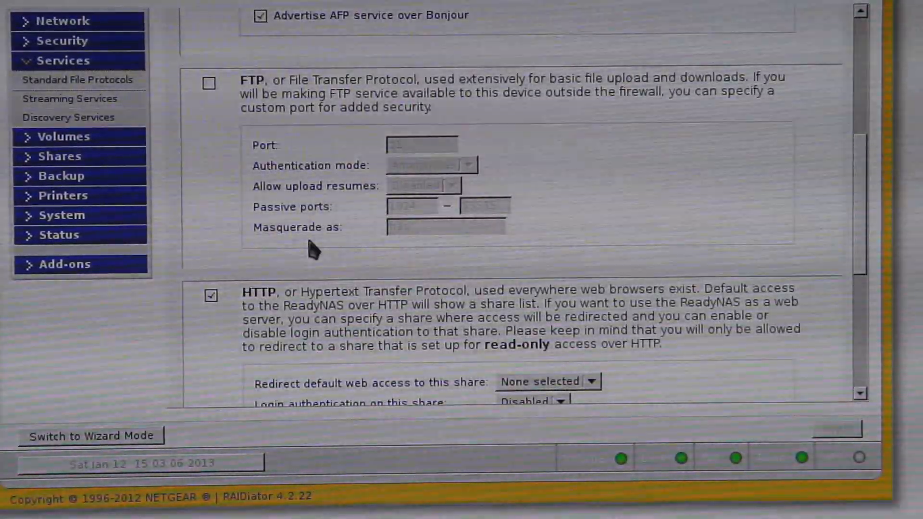
scroll(down, 3)
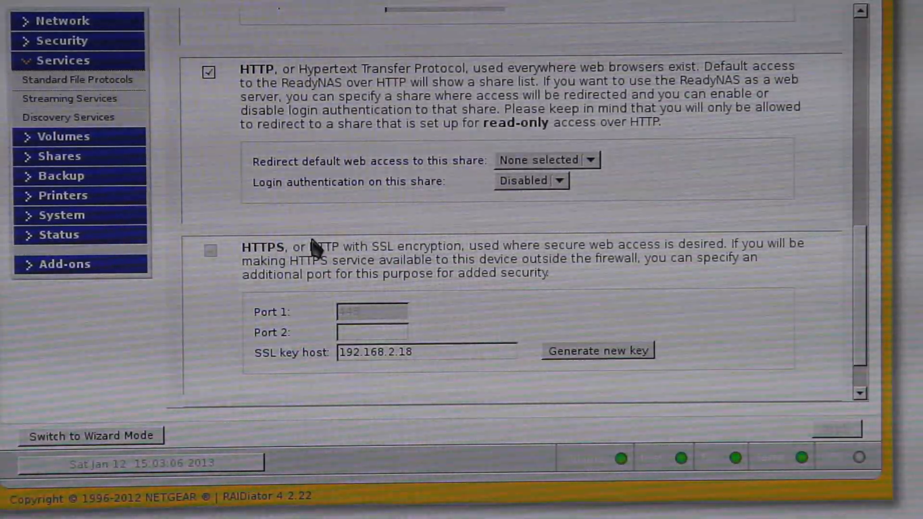
scroll(down, 3)
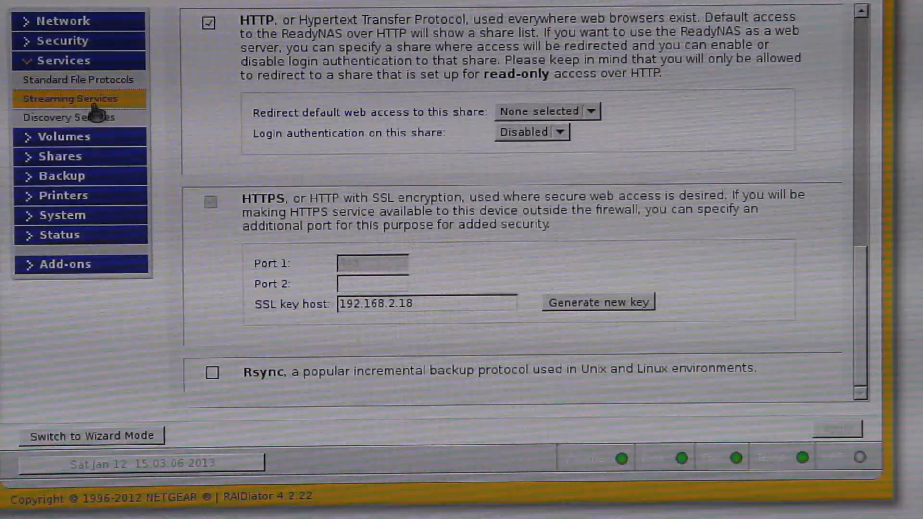
Check Streaming Services (ReadyDLNA, iTunes off), then Discovery Services with Bonjour and UPnP.
click(71, 98)
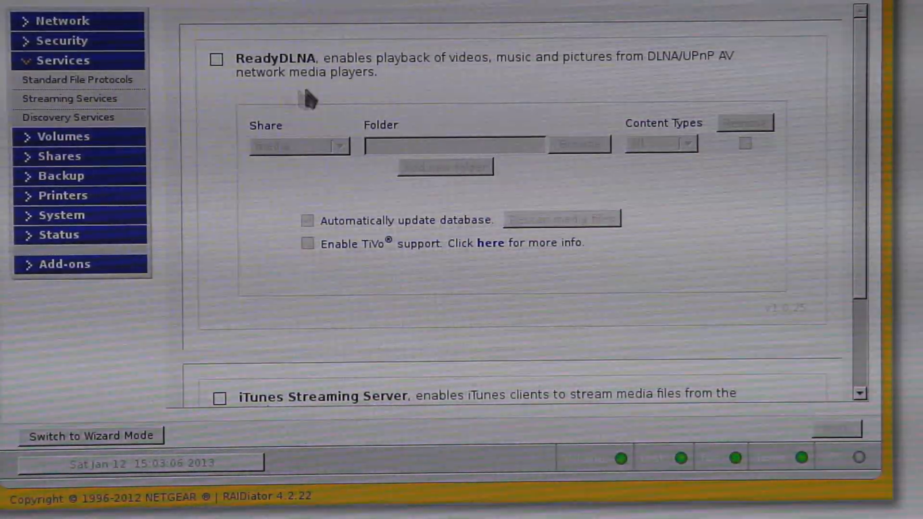
mouse_move(515, 159)
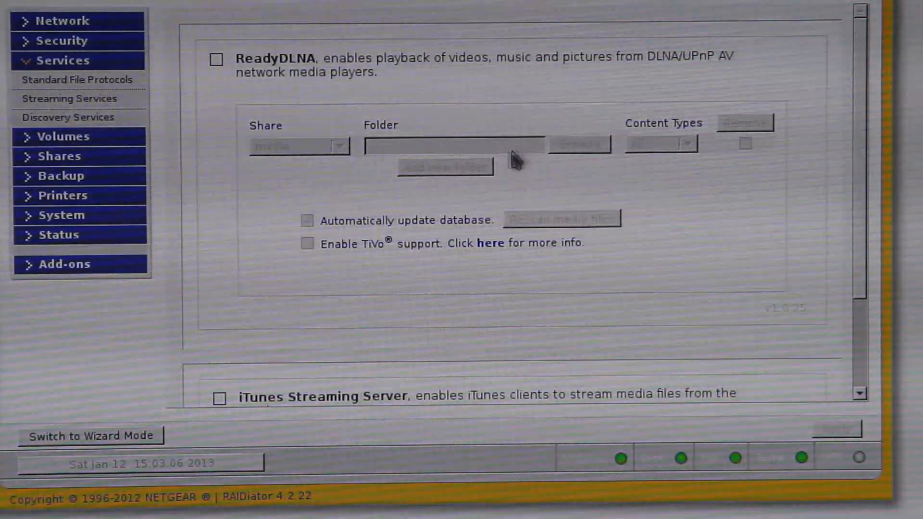
scroll(down, 3)
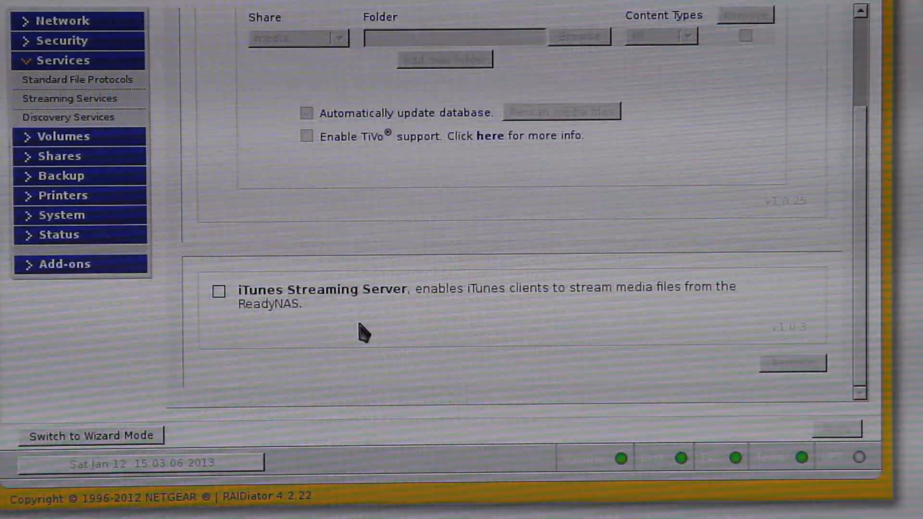
click(68, 117)
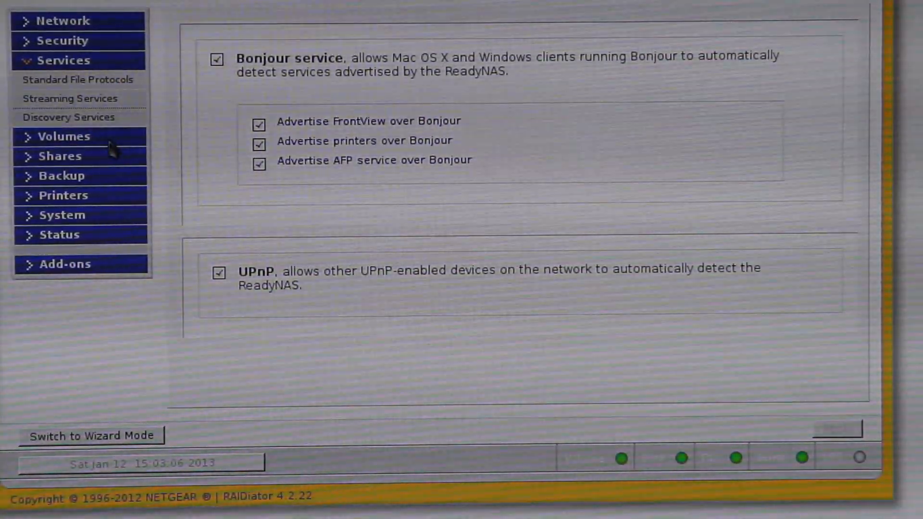
Check Volume Settings (2-disk X-RAID2, 837 of 2768 GB), Volume Maintenance, then USB Storage.
click(63, 136)
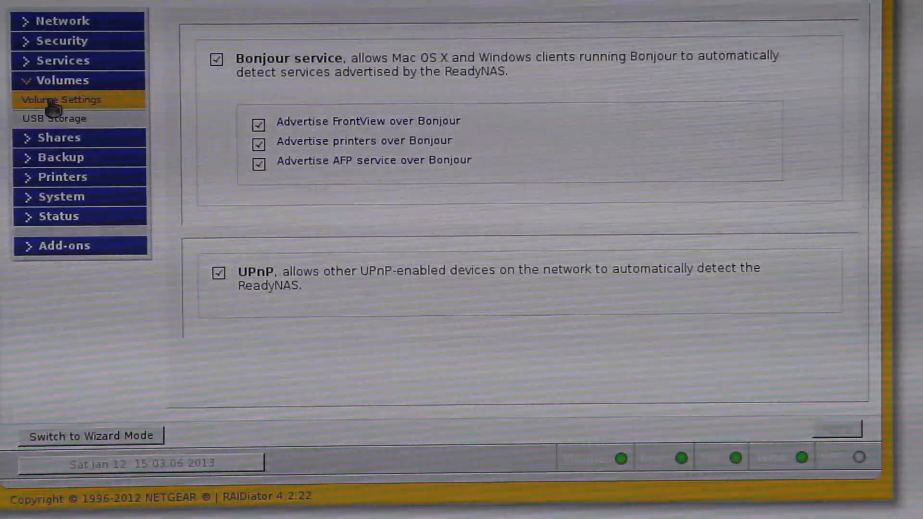
click(61, 99)
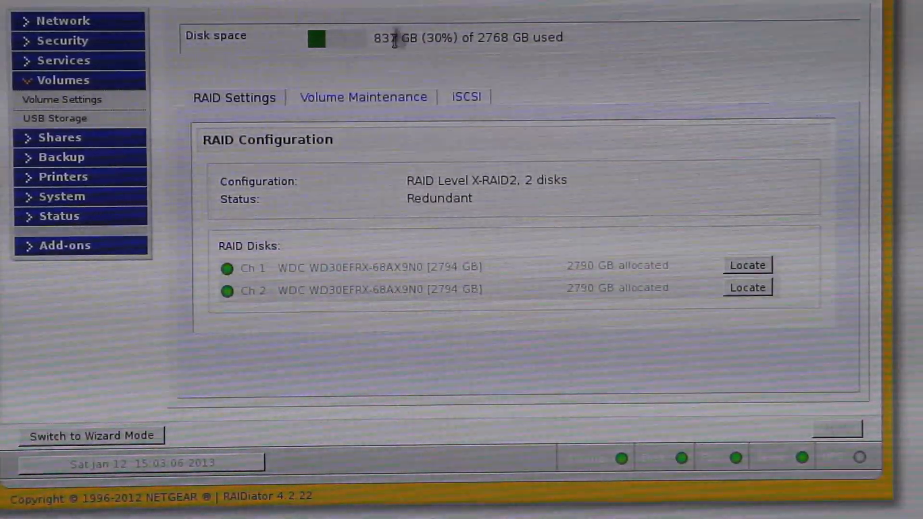
click(362, 97)
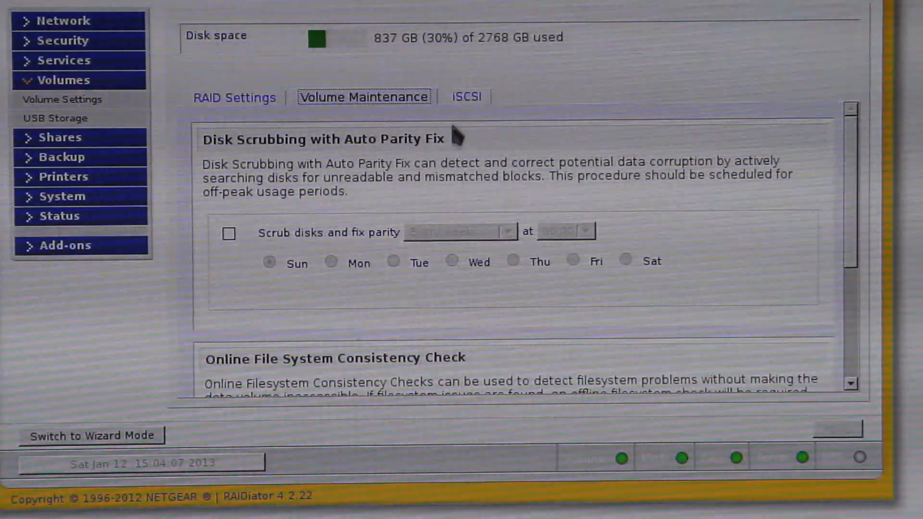
click(466, 97)
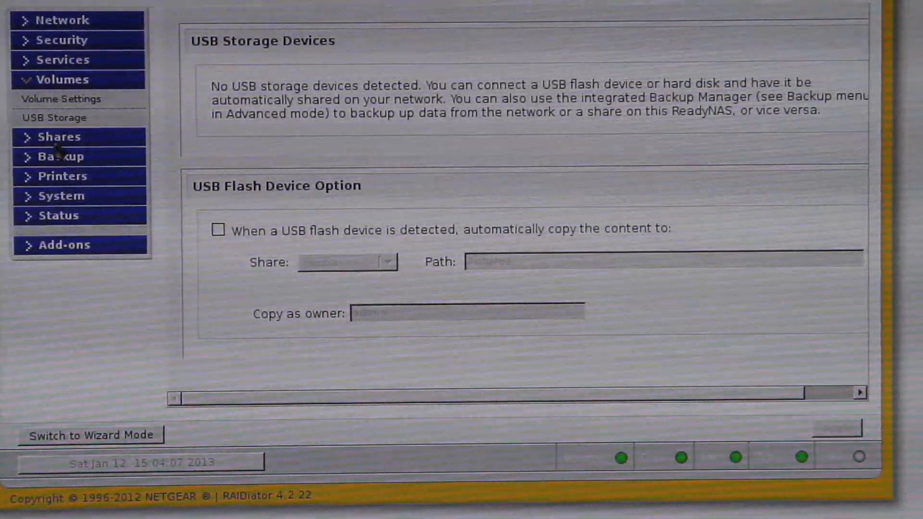
View Share Listing and Add Shares, then the empty Backup Jobs page.
click(58, 136)
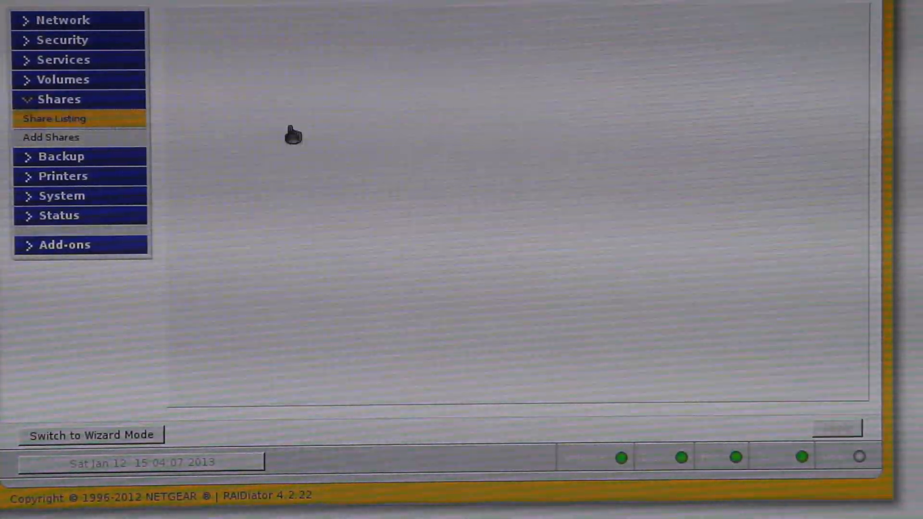
click(55, 118)
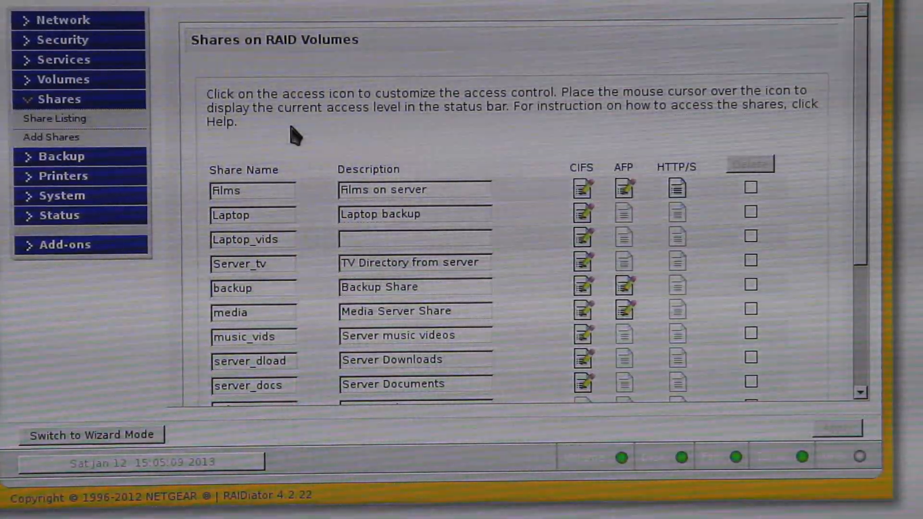
mouse_move(809, 200)
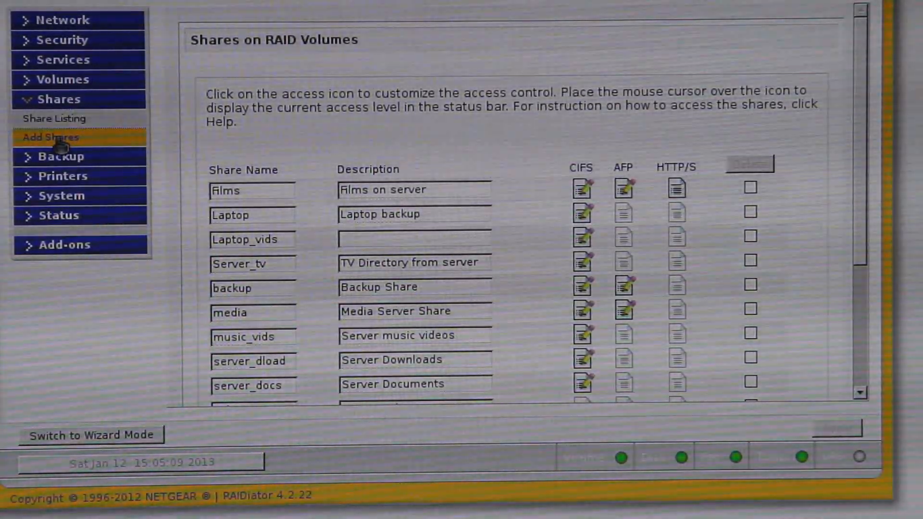
click(50, 137)
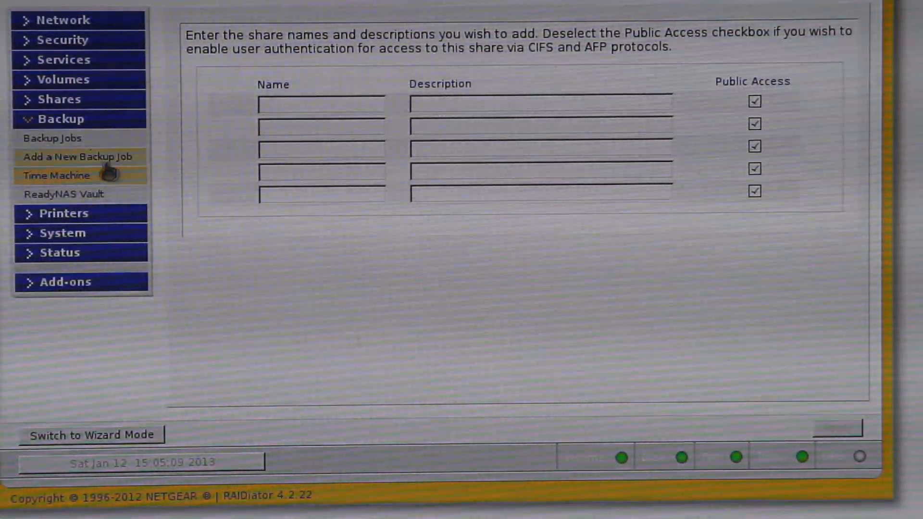
click(52, 138)
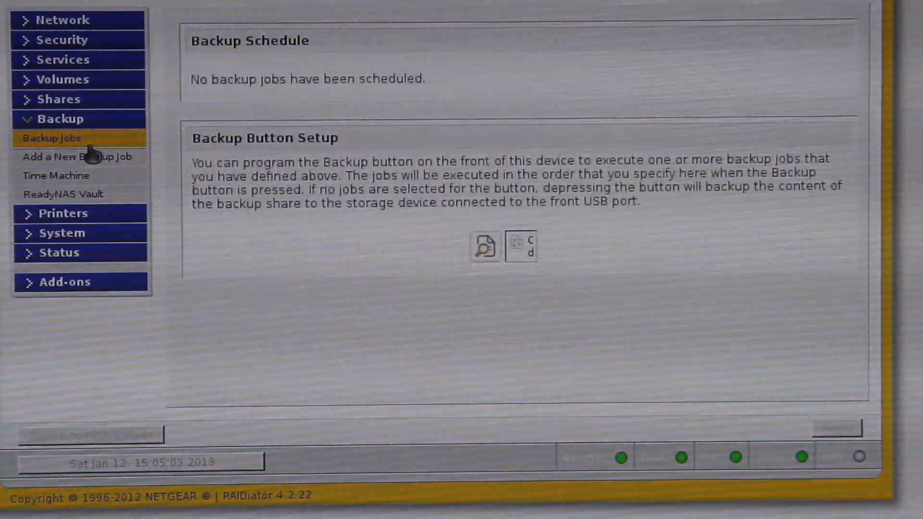